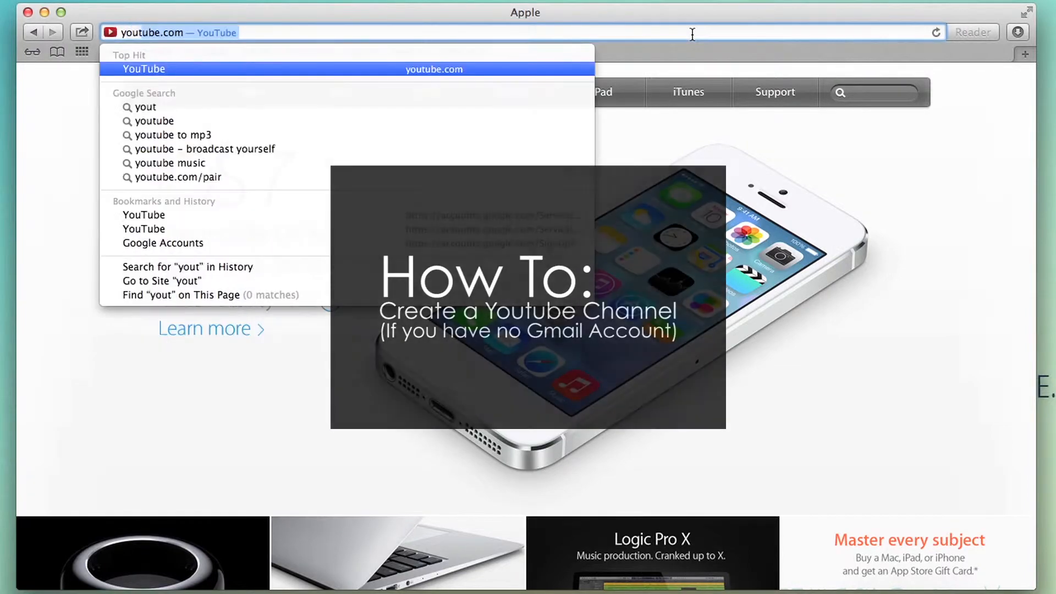
# - Go to youtube.com in Safari via the YouTube top hit
pyautogui.click(144, 69)
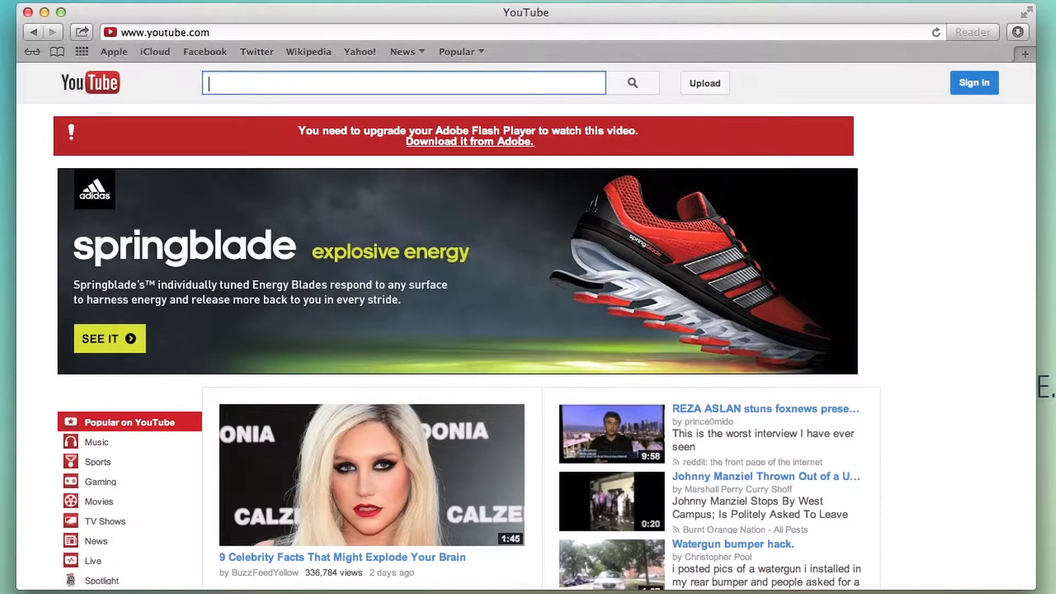
pyautogui.moveTo(973, 81)
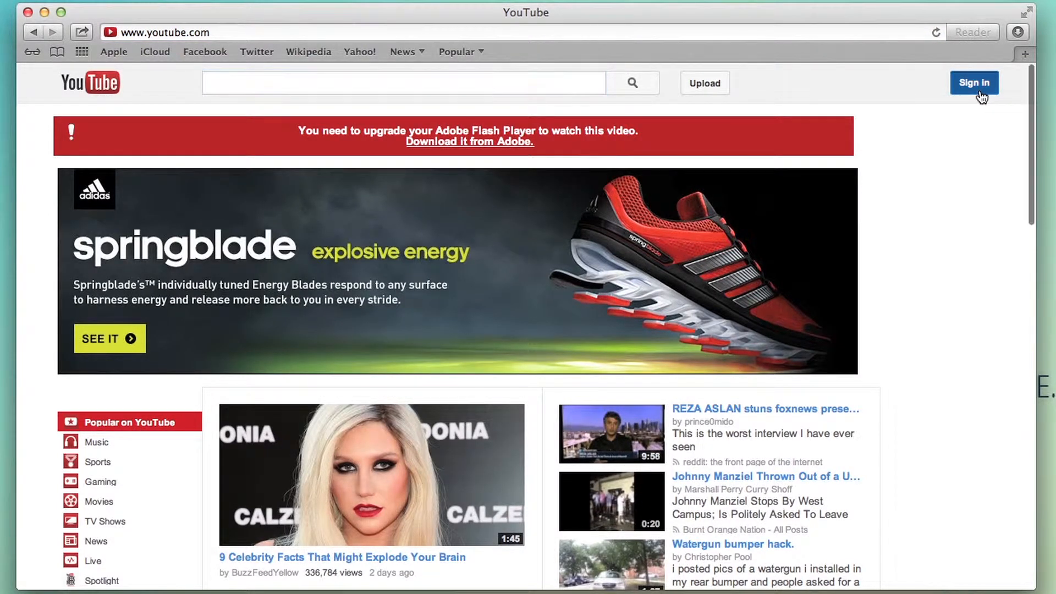
# - Start a new Google account from YouTube's Sign in, entering first name 'test'
pyautogui.click(973, 83)
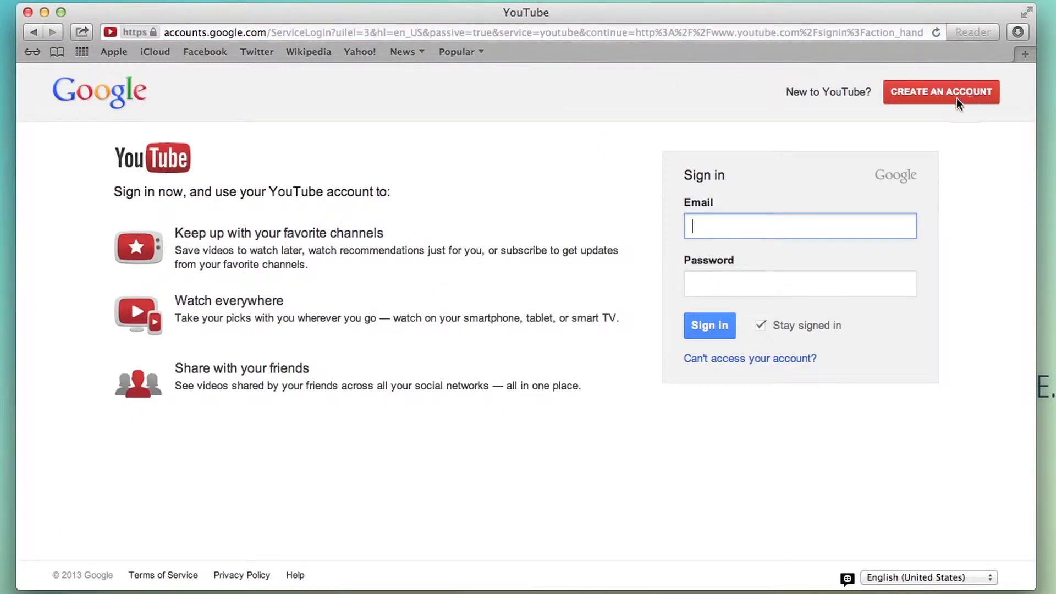
pyautogui.click(942, 92)
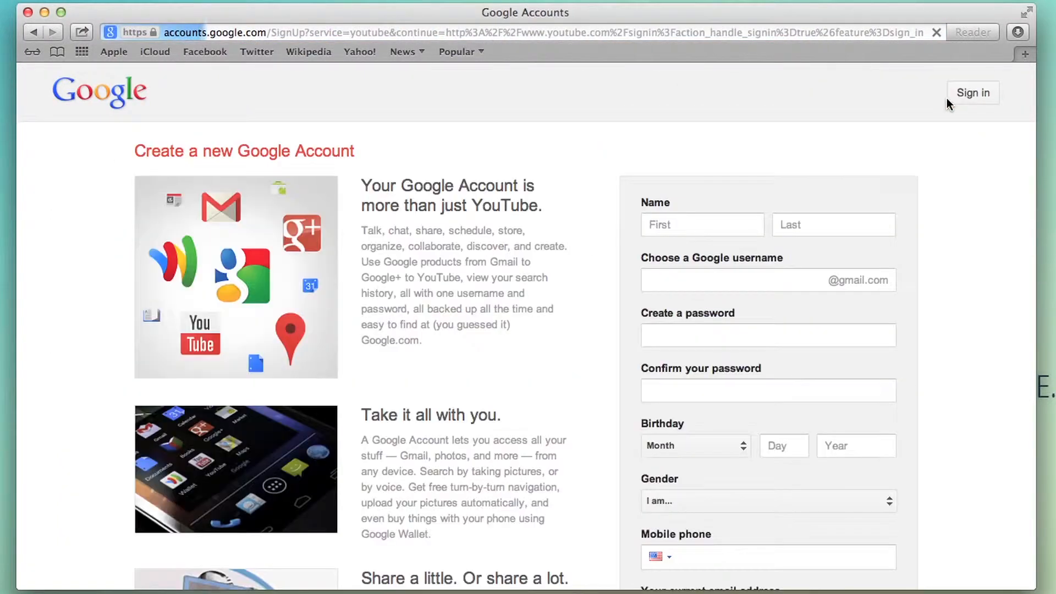
pyautogui.write('te')
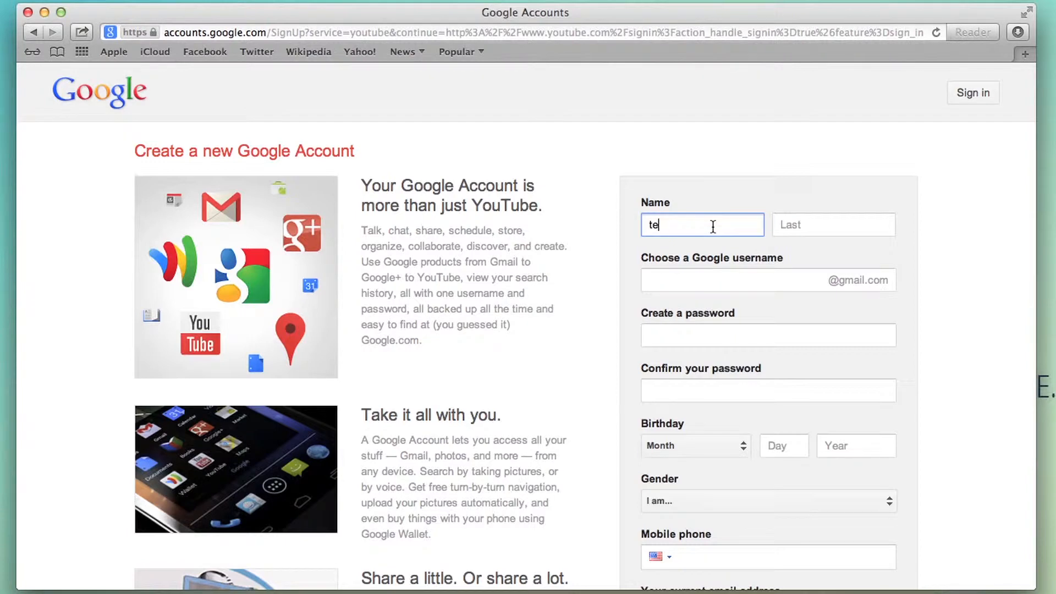
pyautogui.write('st')
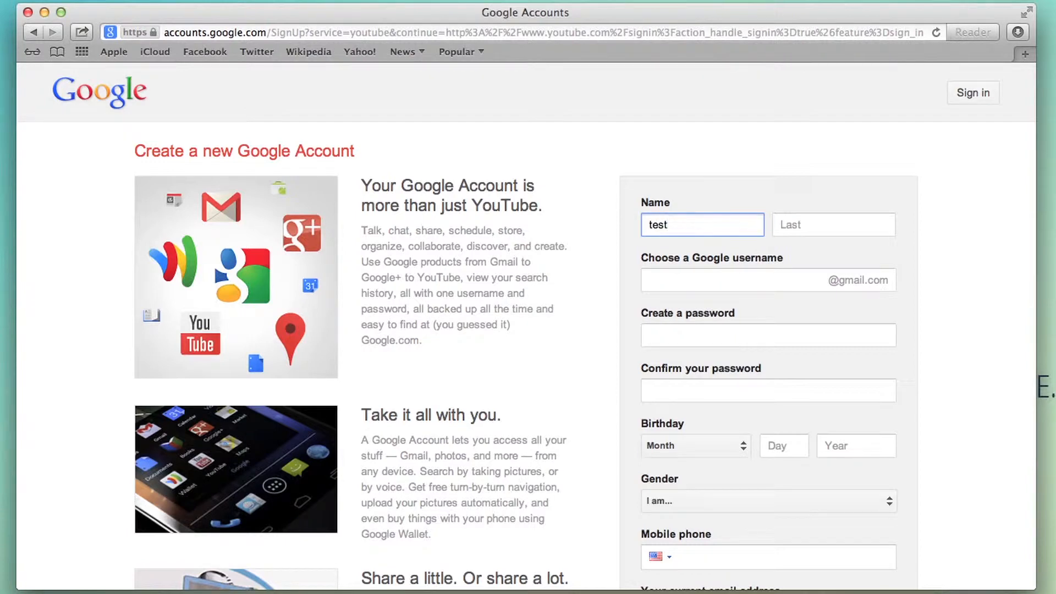
pyautogui.write('dumm')
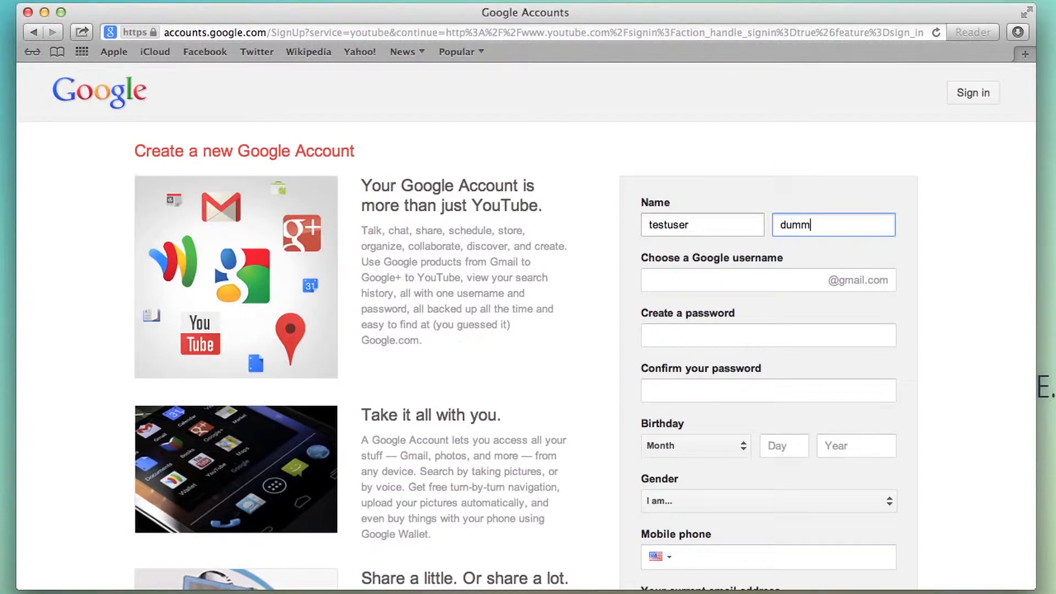
pyautogui.click(767, 280)
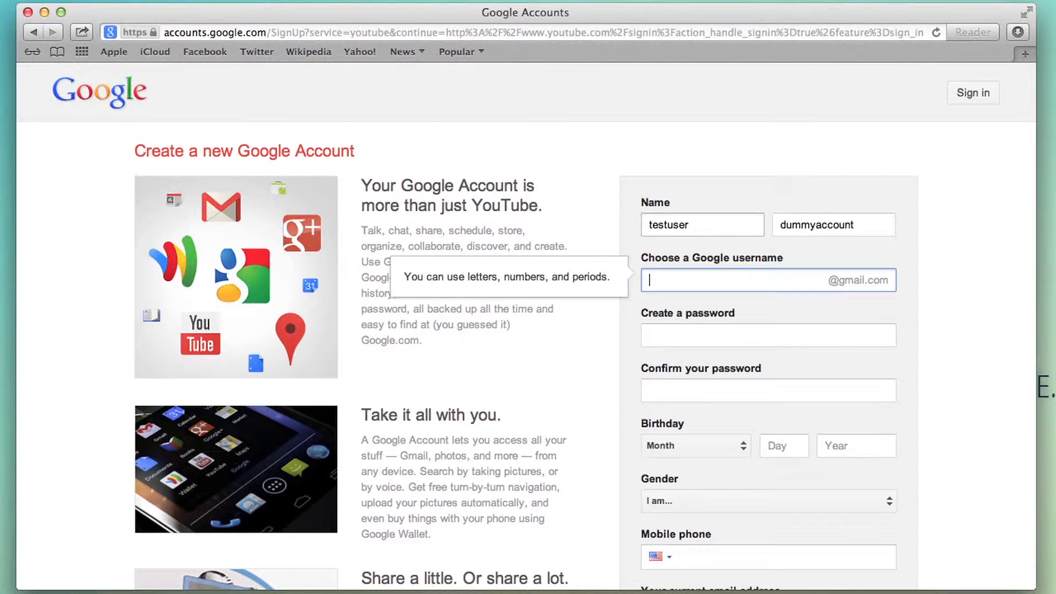
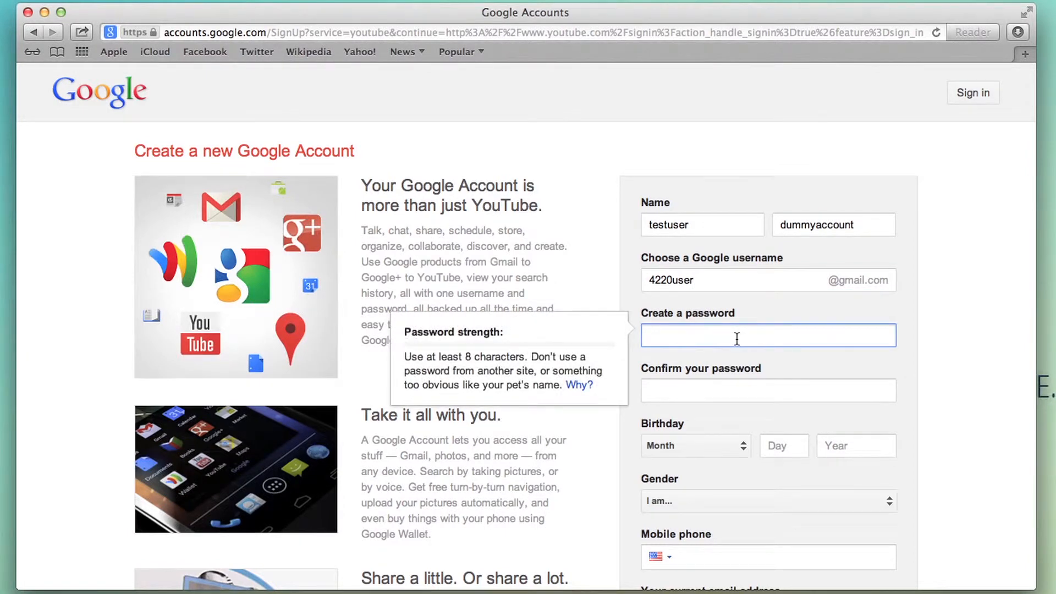
pyautogui.write('password')
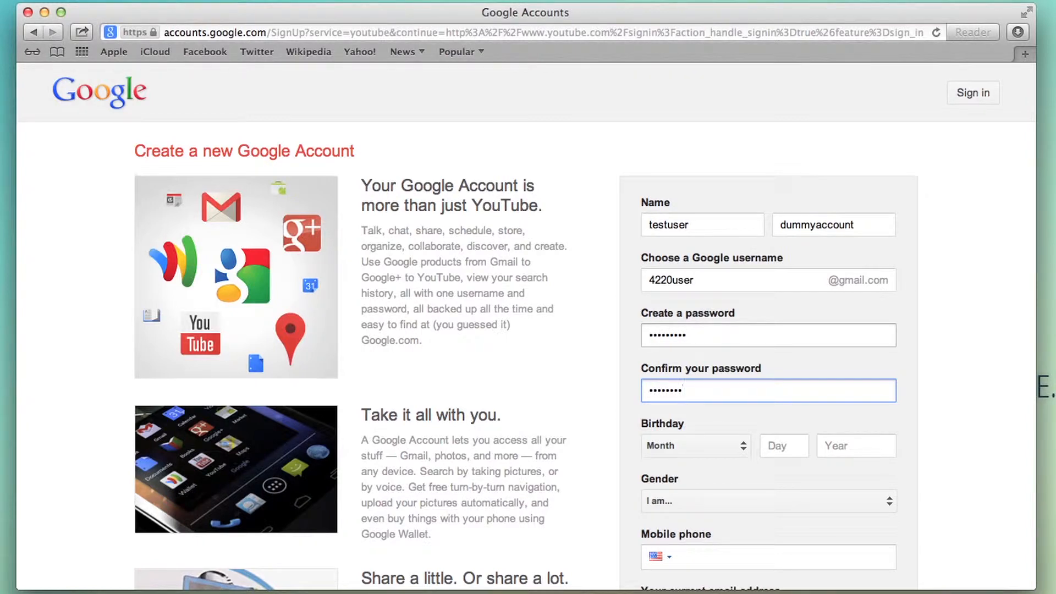
pyautogui.click(696, 445)
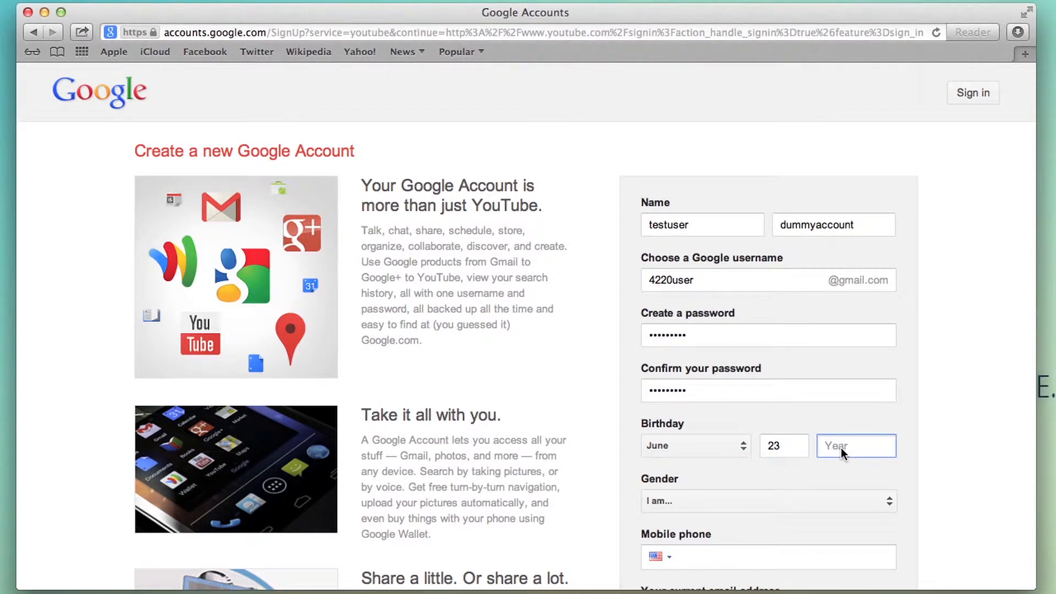
pyautogui.write('1')
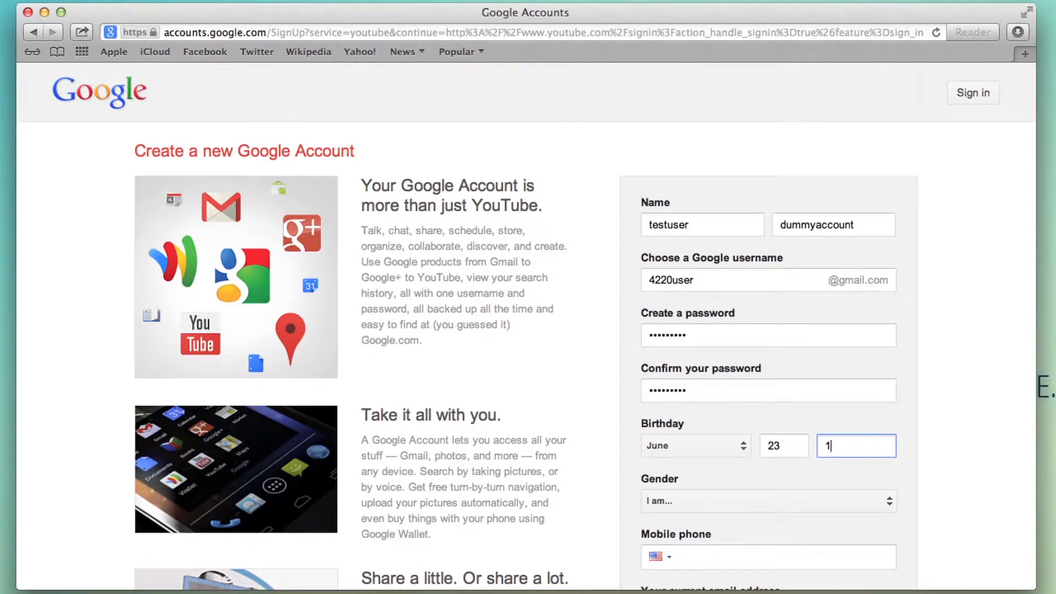
pyautogui.write('990')
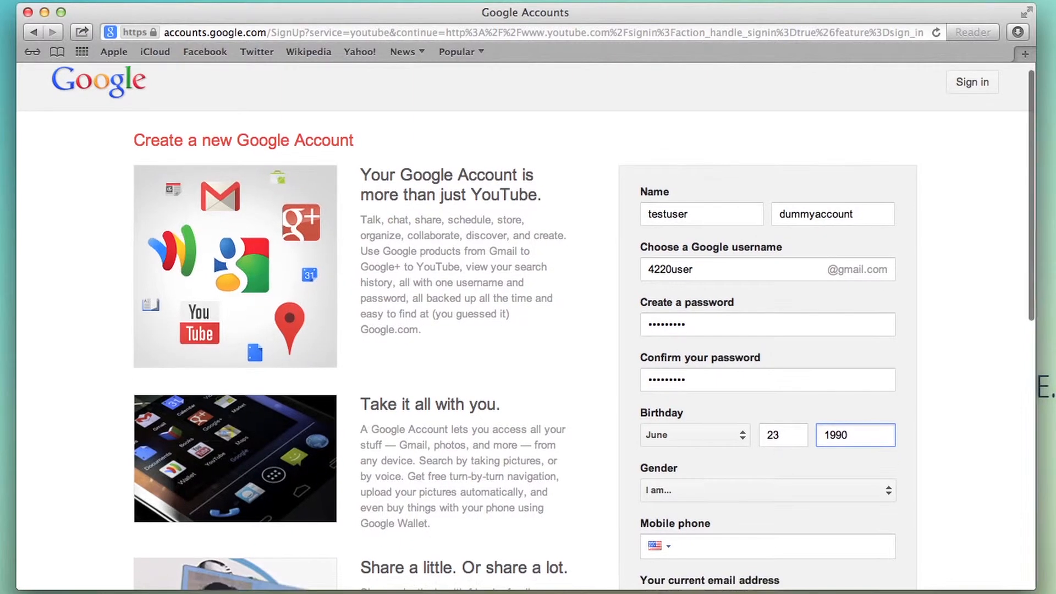
pyautogui.click(767, 490)
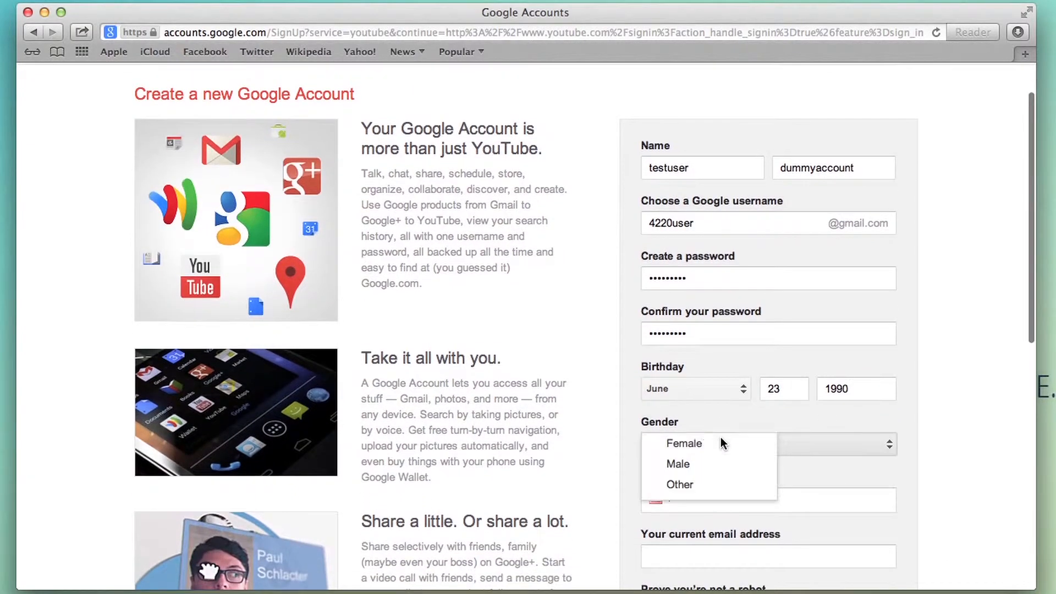
pyautogui.click(684, 443)
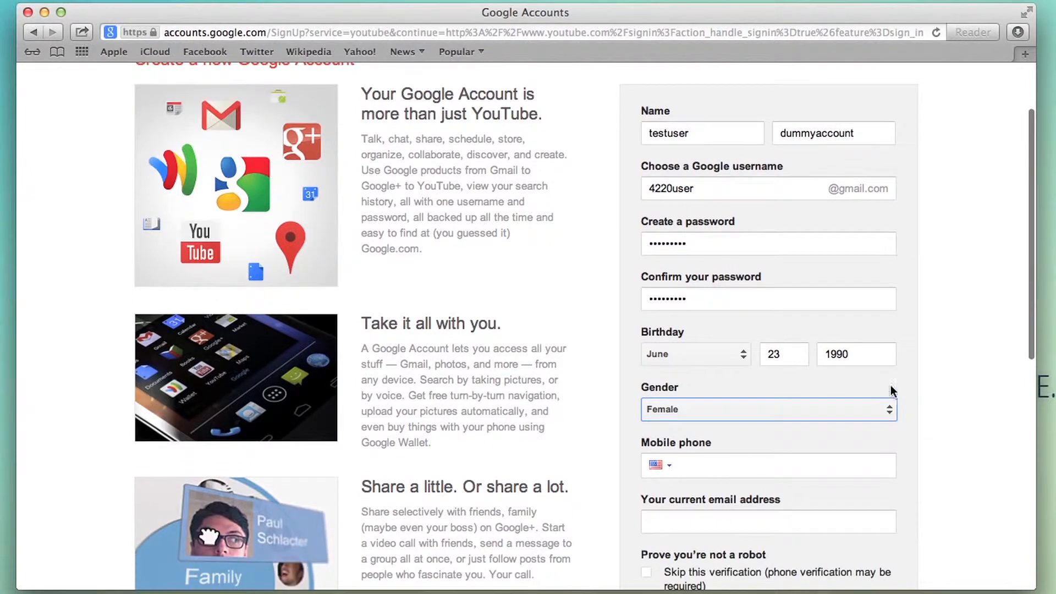
# - Enter the verification text 'wkship'
pyautogui.scroll(-3)
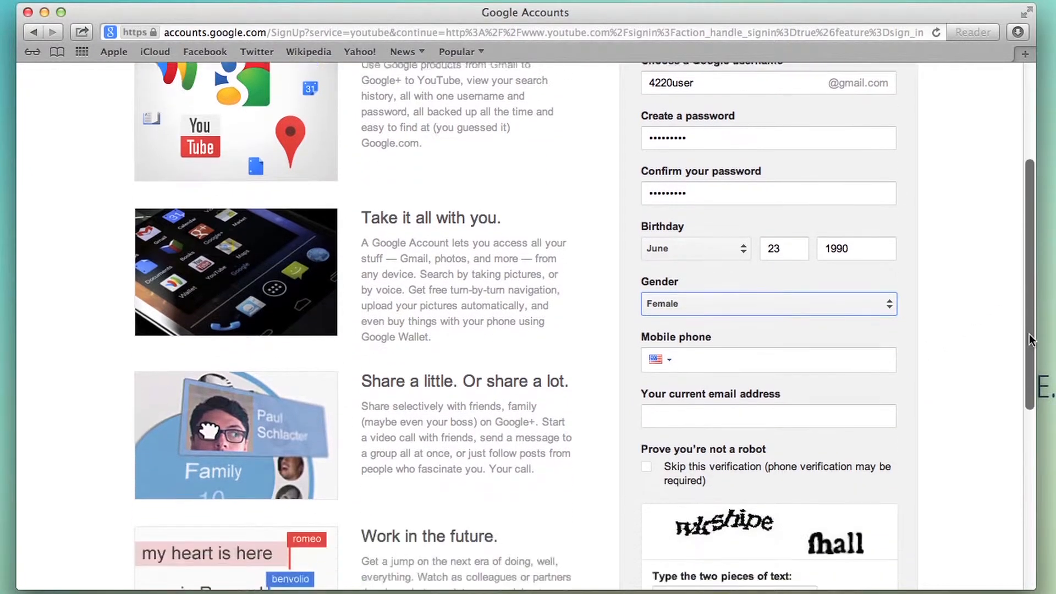
pyautogui.scroll(-3)
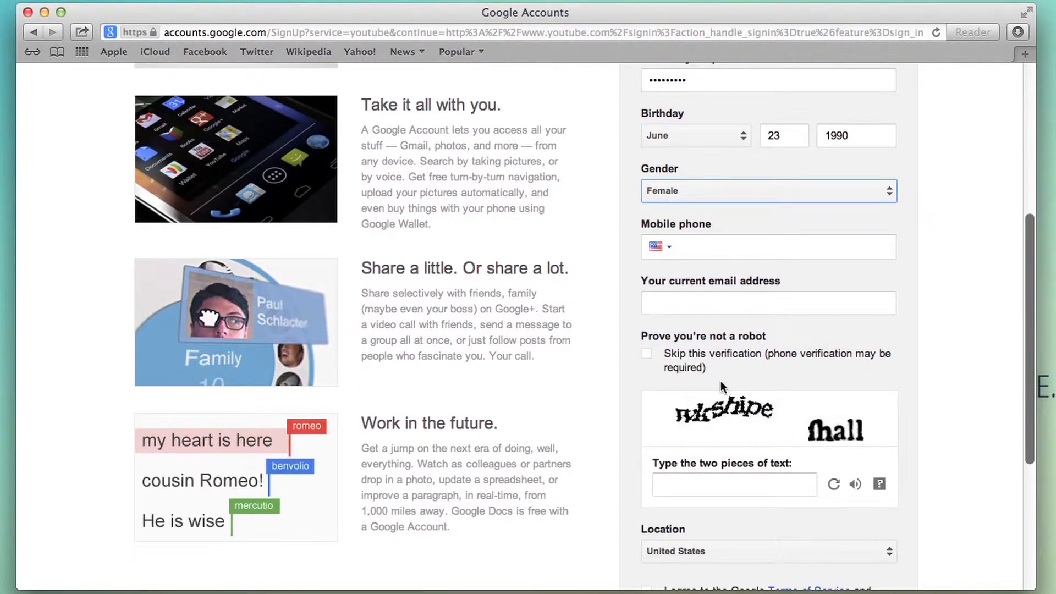
pyautogui.moveTo(781, 451)
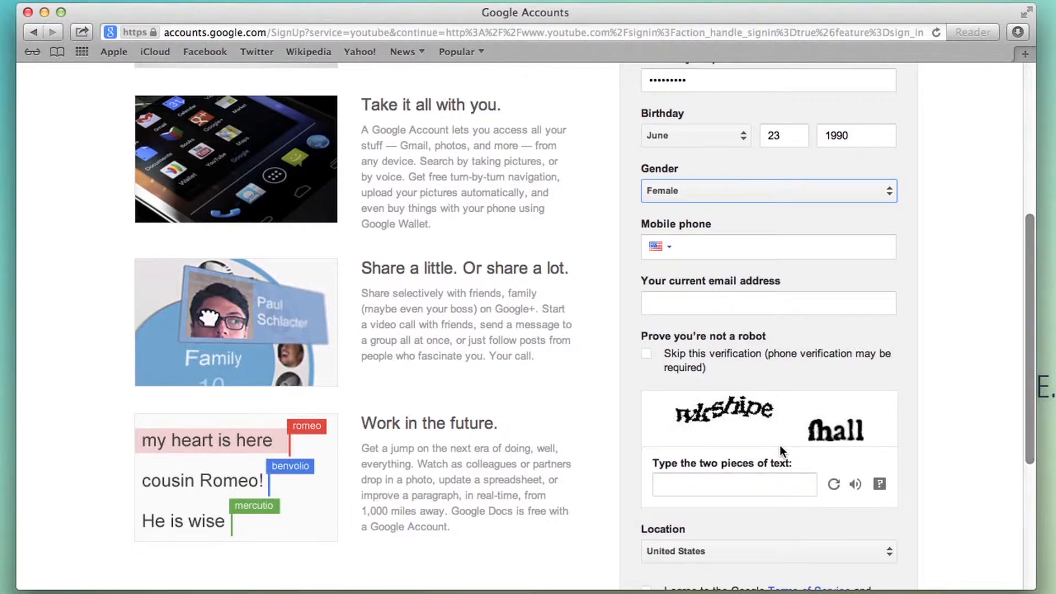
pyautogui.moveTo(797, 520)
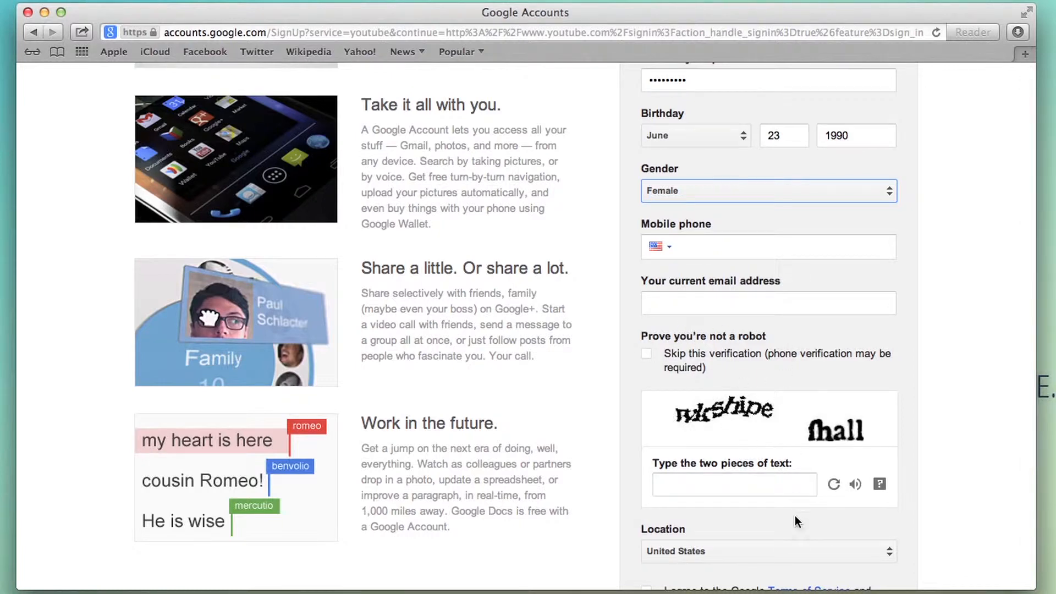
pyautogui.click(734, 484)
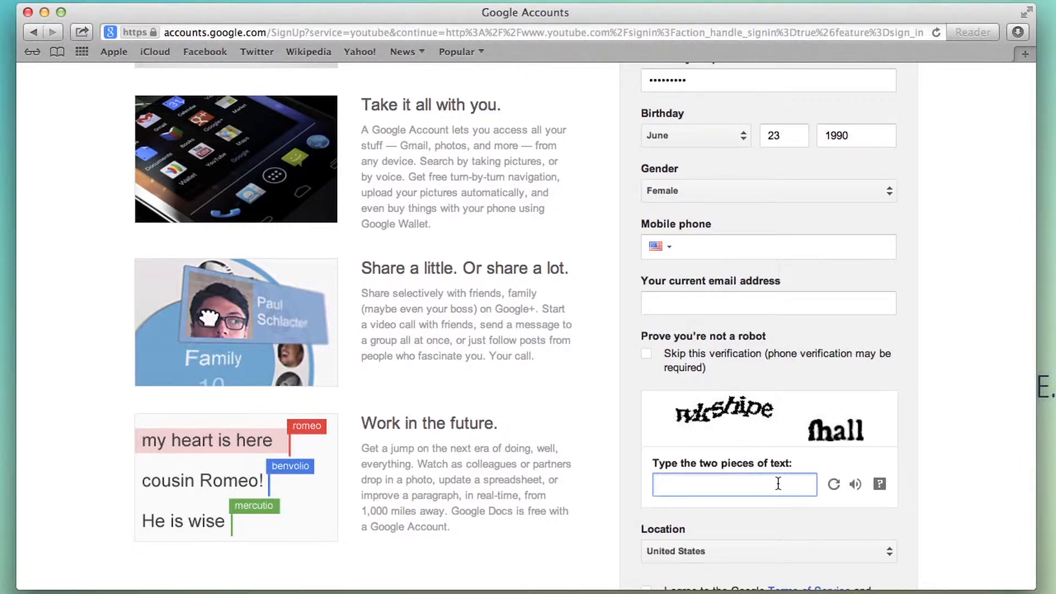
pyautogui.write('wkshipe fhall')
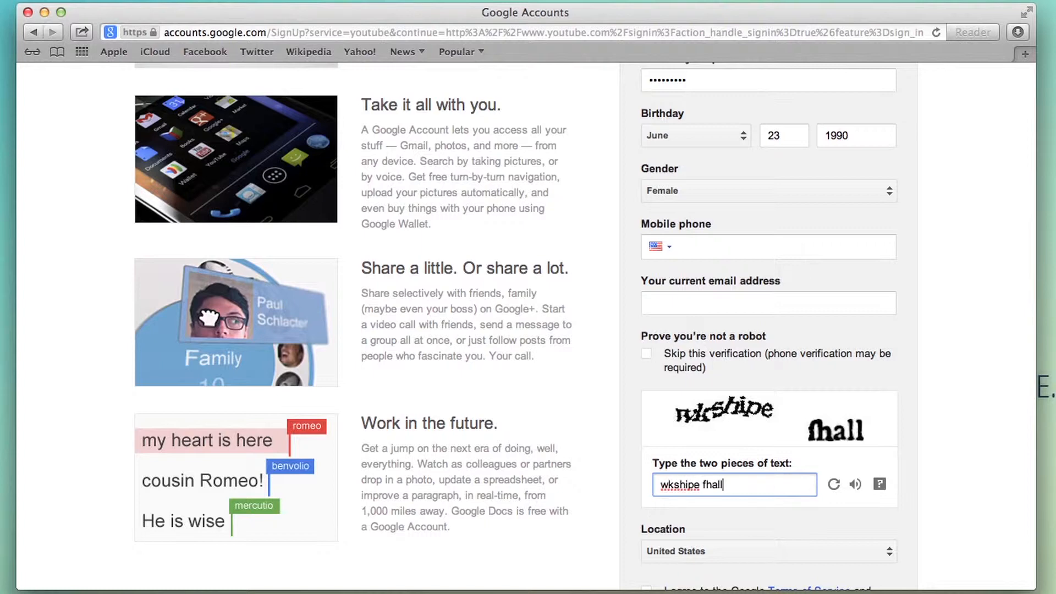
pyautogui.moveTo(928, 358)
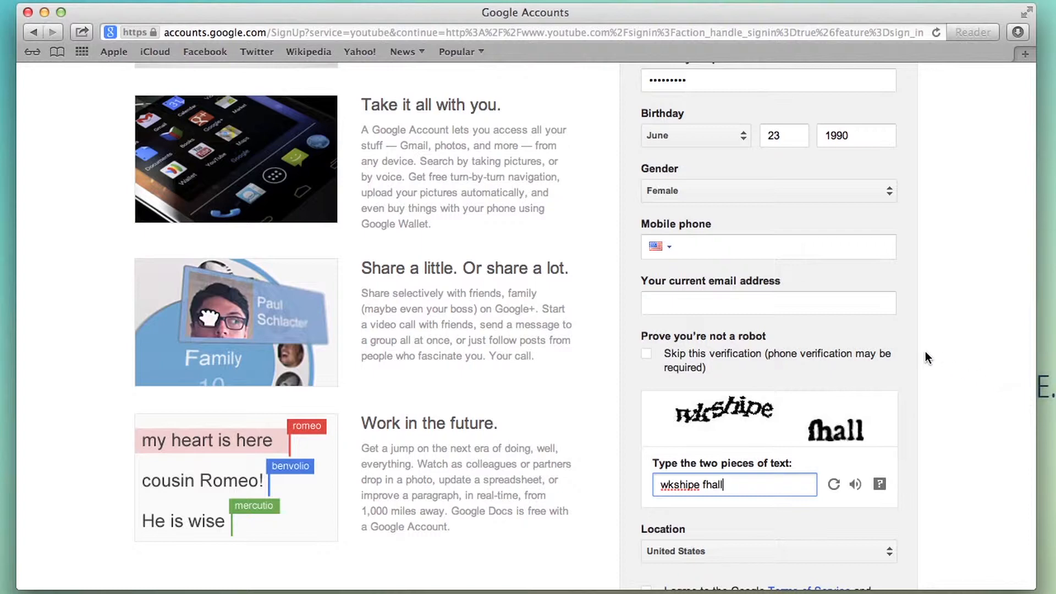
# - Accept the Terms of Service, decline personalized ads, and submit the form
pyautogui.scroll(-3)
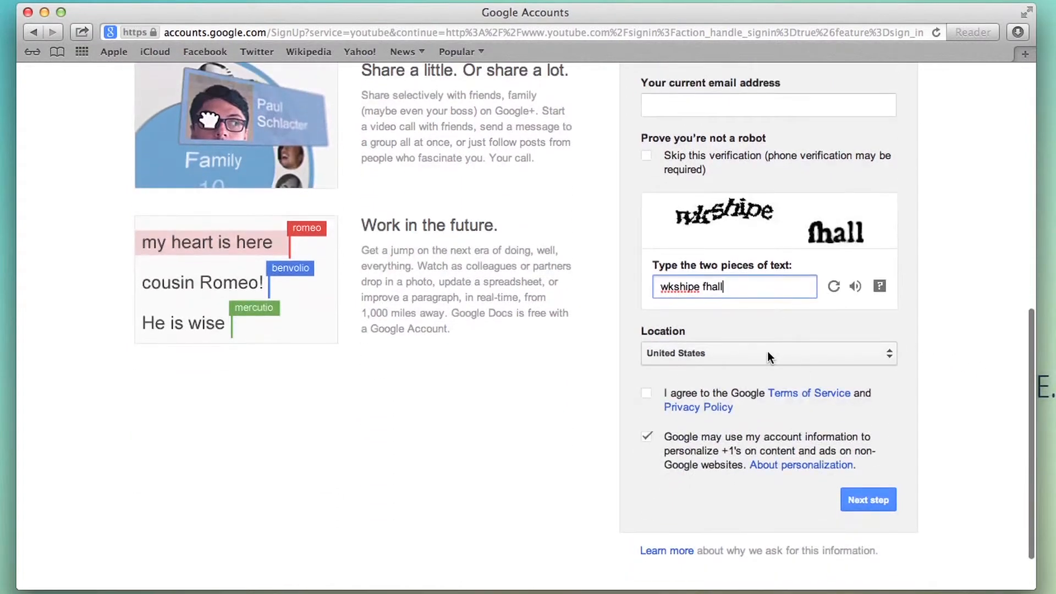
pyautogui.click(645, 393)
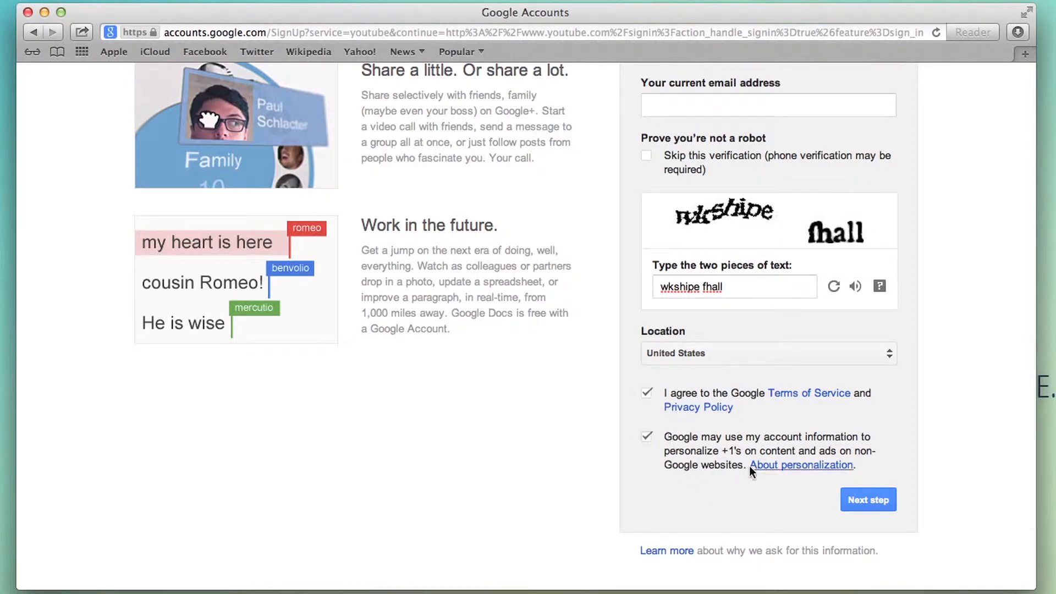
pyautogui.click(645, 436)
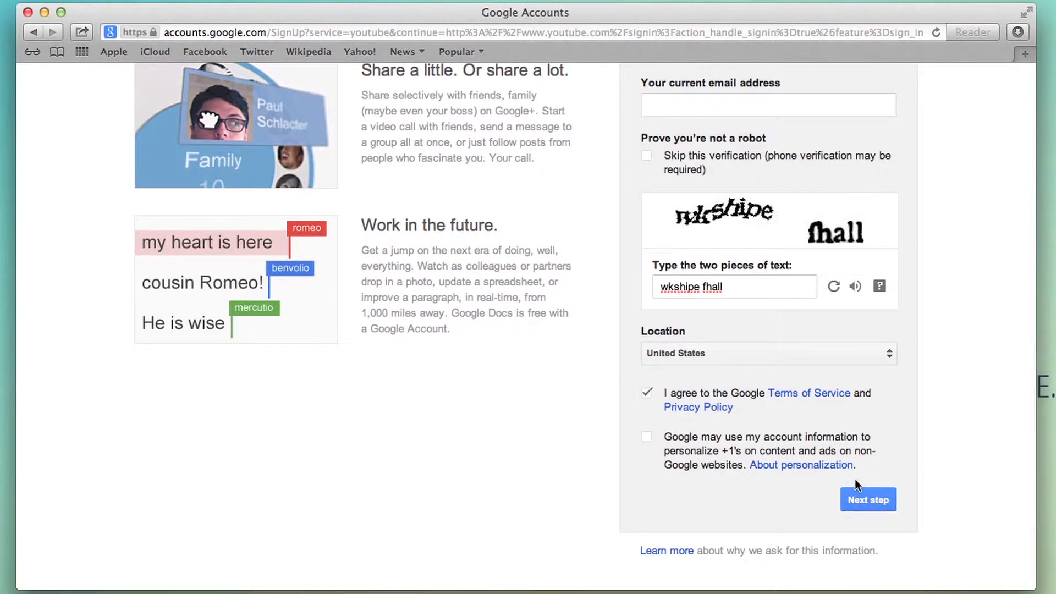
pyautogui.click(868, 500)
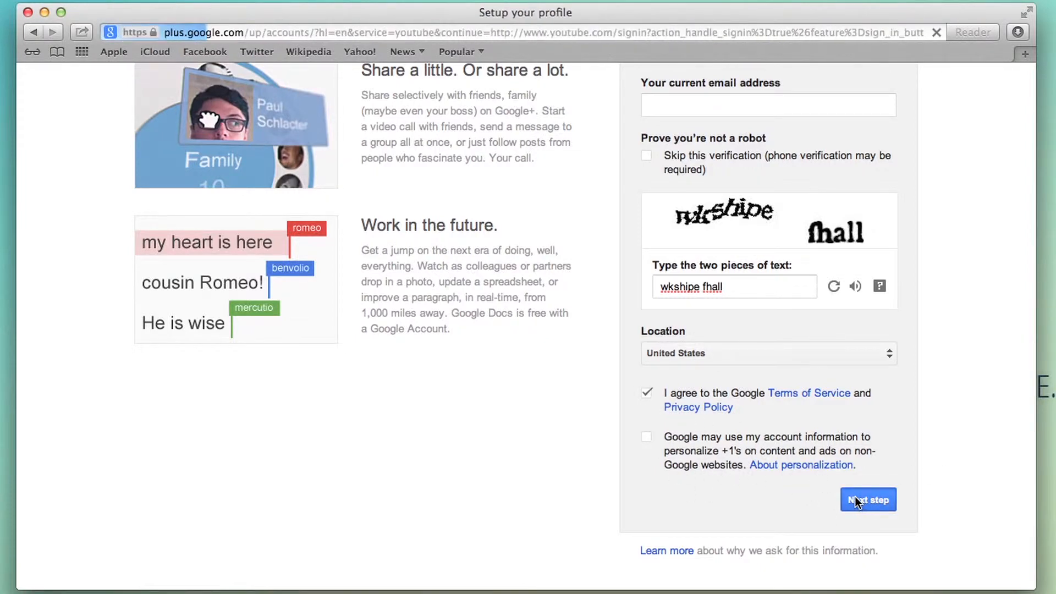
pyautogui.click(868, 499)
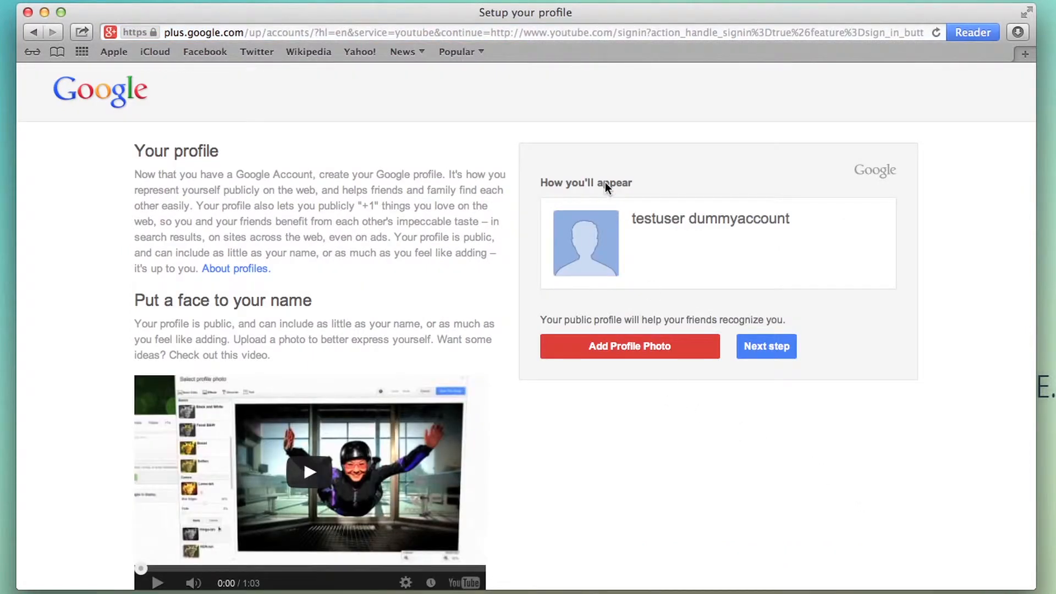
pyautogui.moveTo(652, 351)
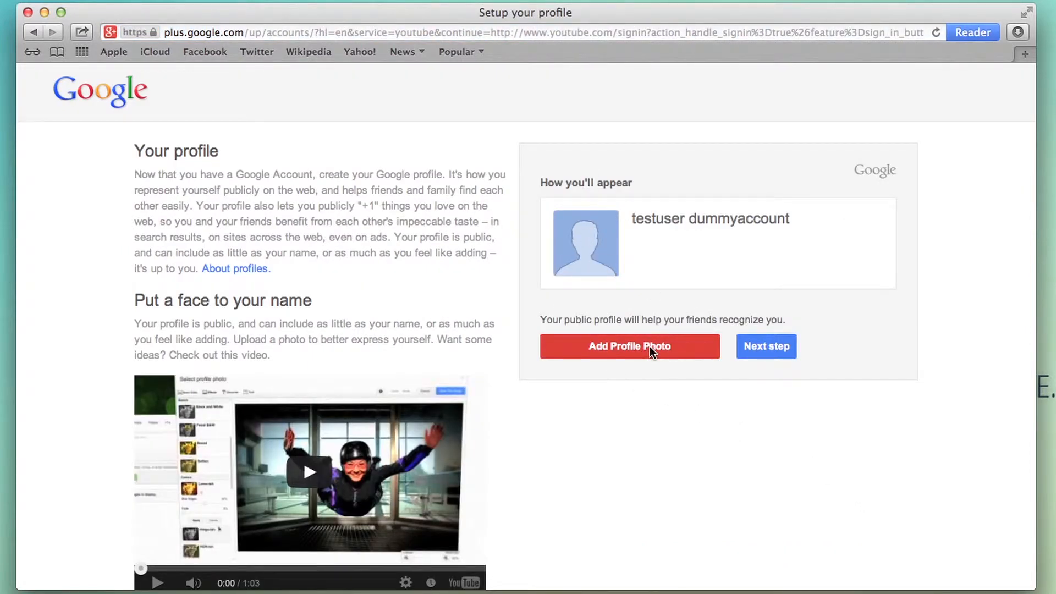
pyautogui.click(629, 346)
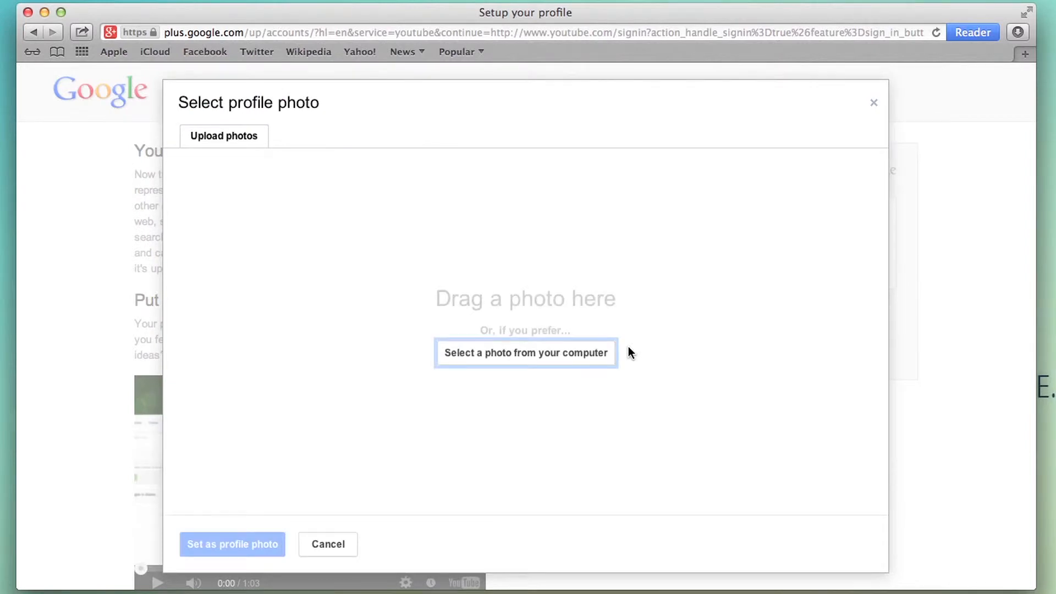
pyautogui.click(526, 352)
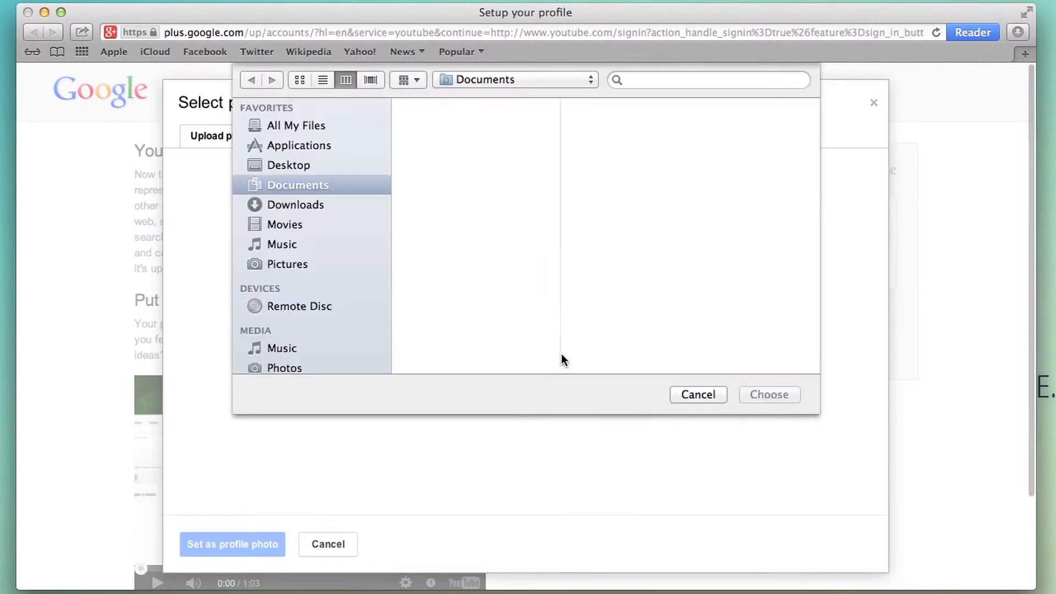
pyautogui.click(298, 185)
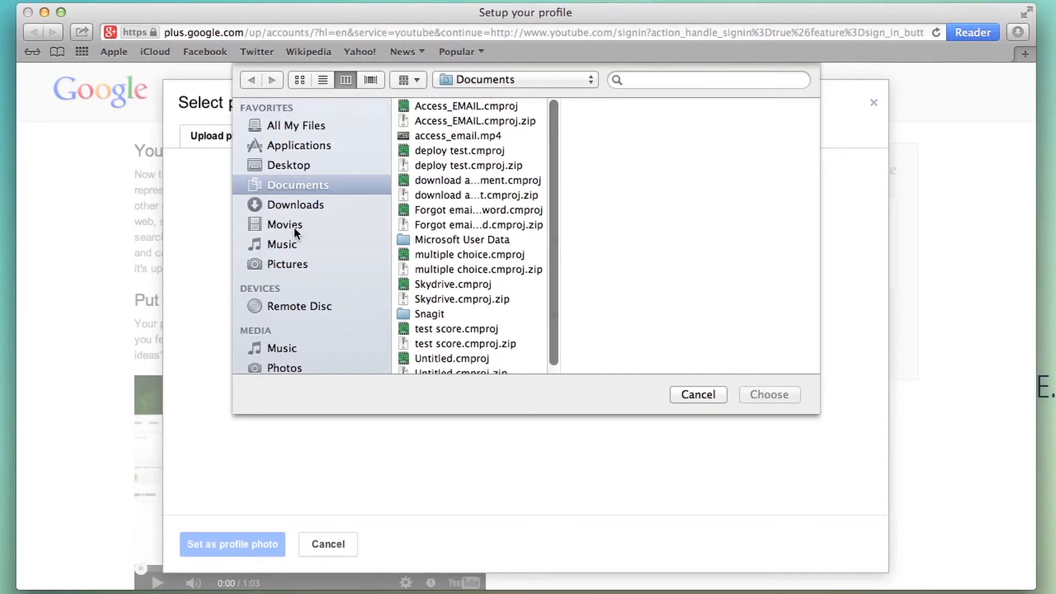
pyautogui.click(296, 204)
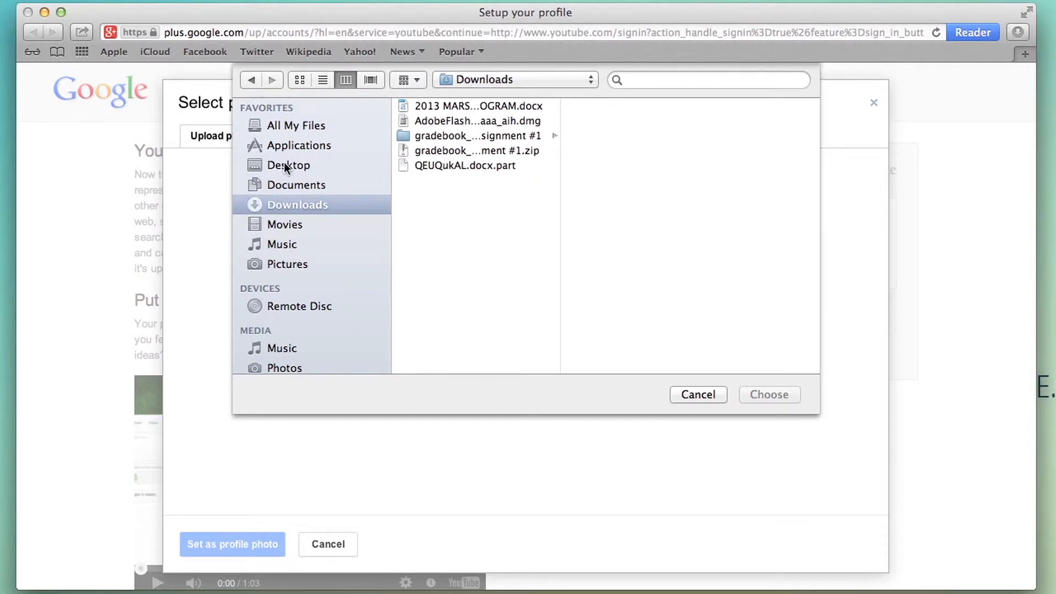
pyautogui.click(287, 264)
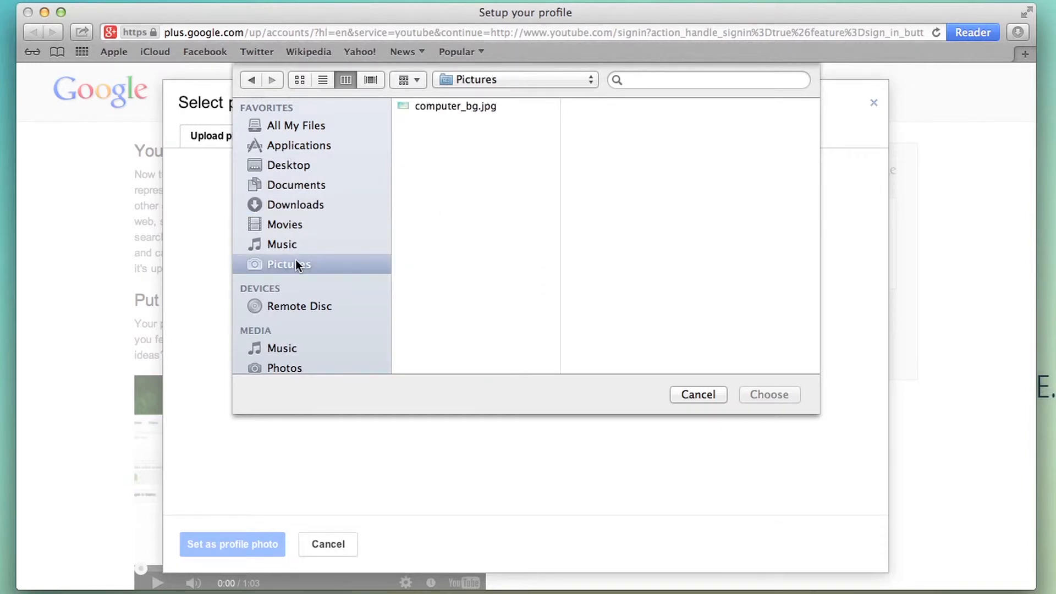
pyautogui.click(457, 106)
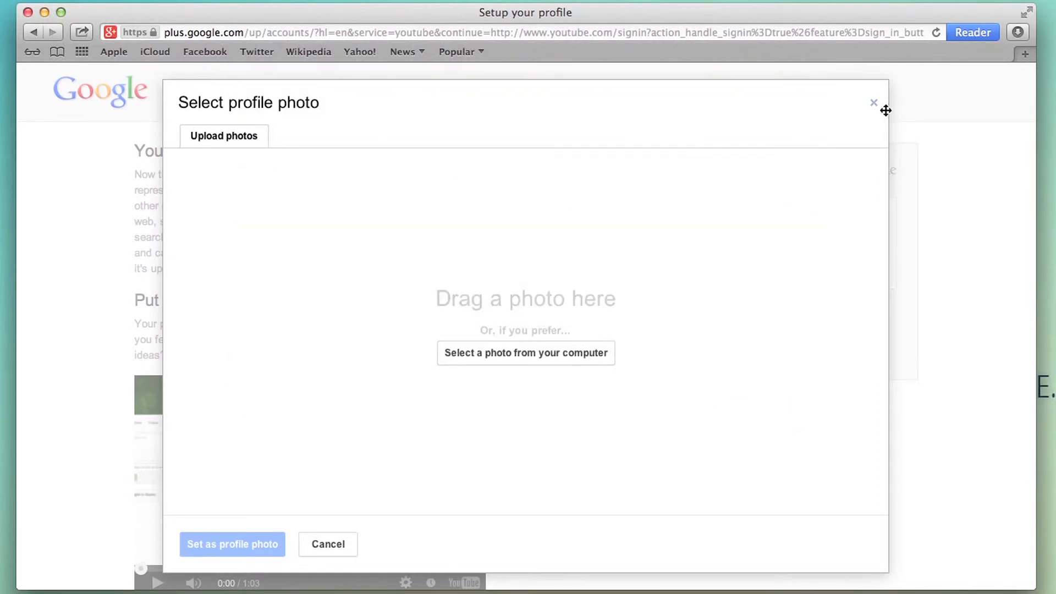
pyautogui.moveTo(876, 107)
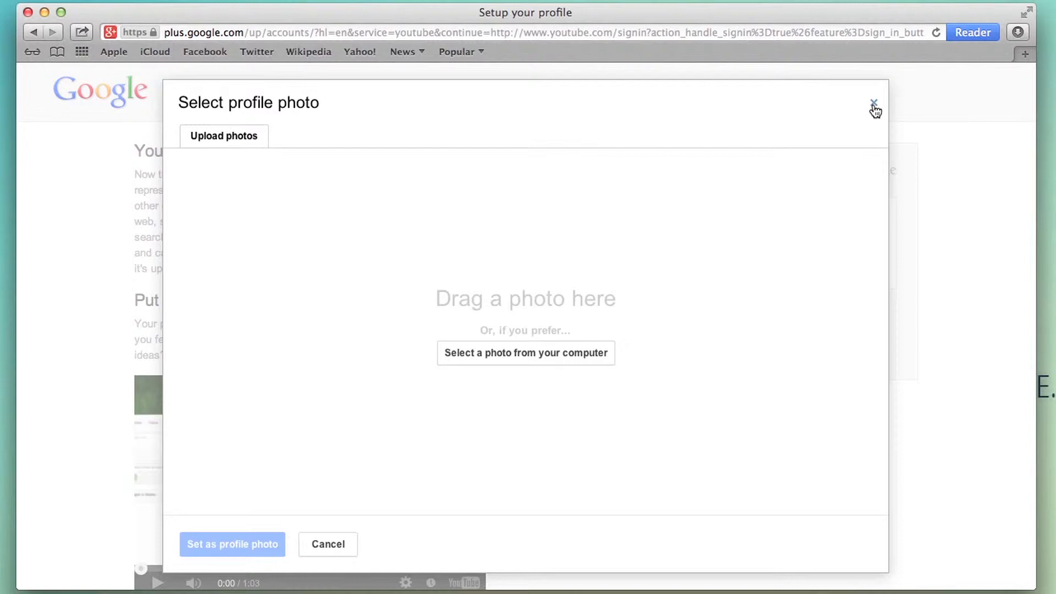
pyautogui.click(874, 108)
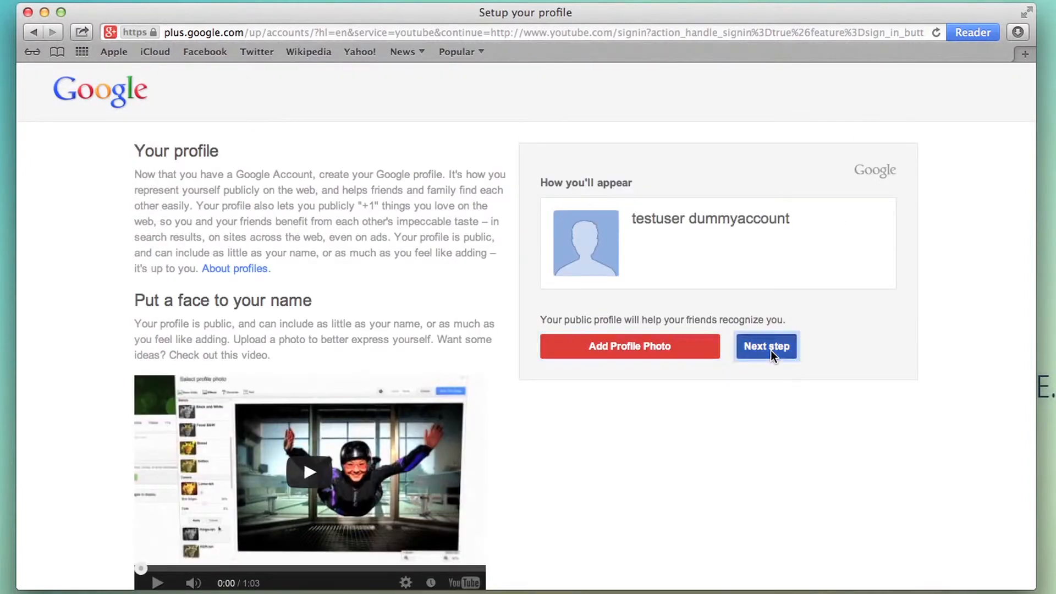
# - Skip adding a profile photo and continue to the welcome page
pyautogui.click(766, 346)
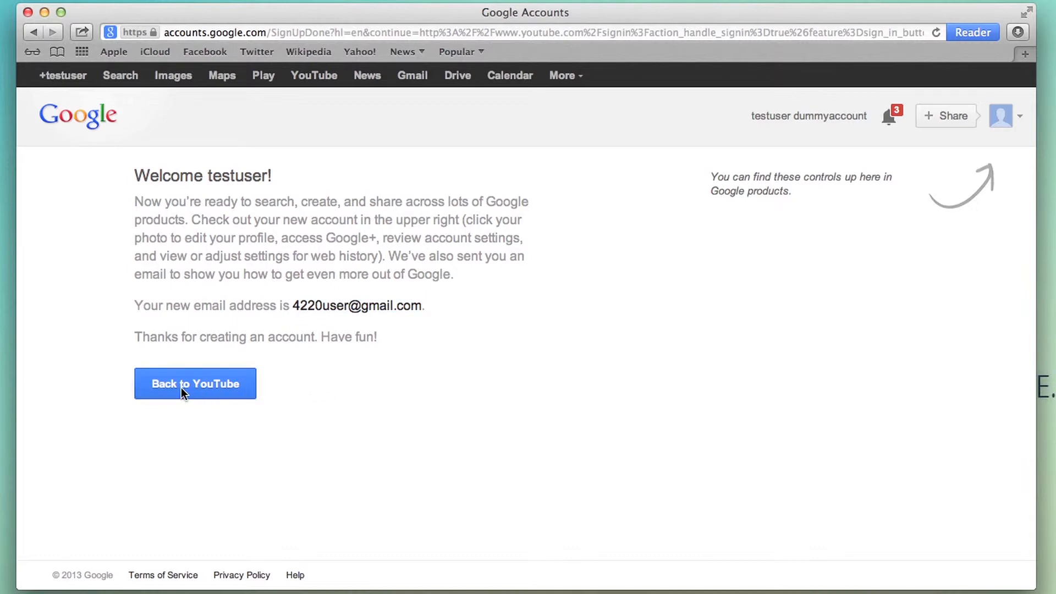
# - Return to YouTube, pick Science & Education and Film & Entertainment, and continue
pyautogui.click(195, 384)
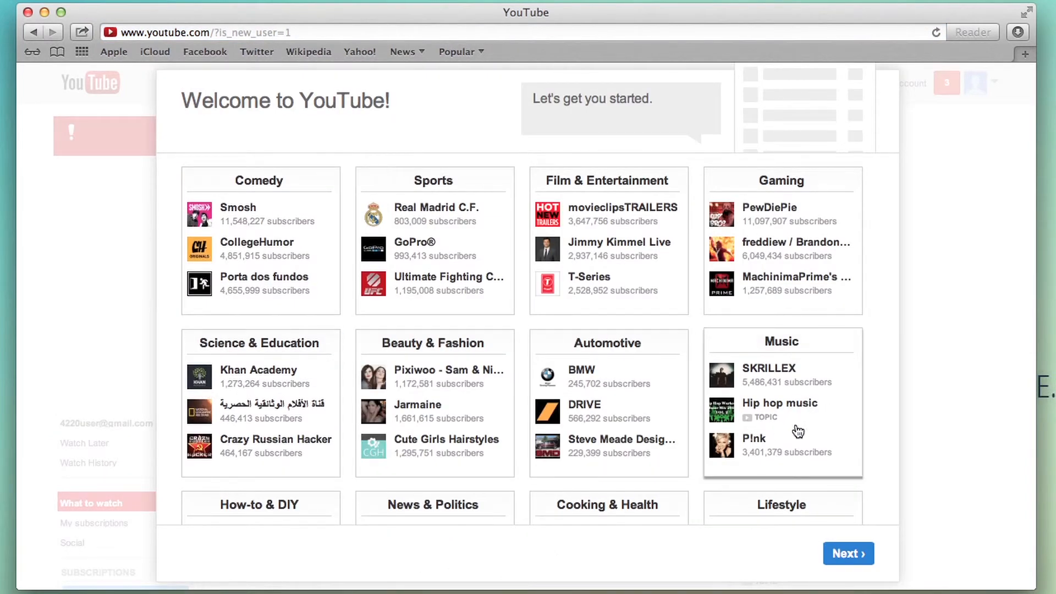
pyautogui.moveTo(531, 213)
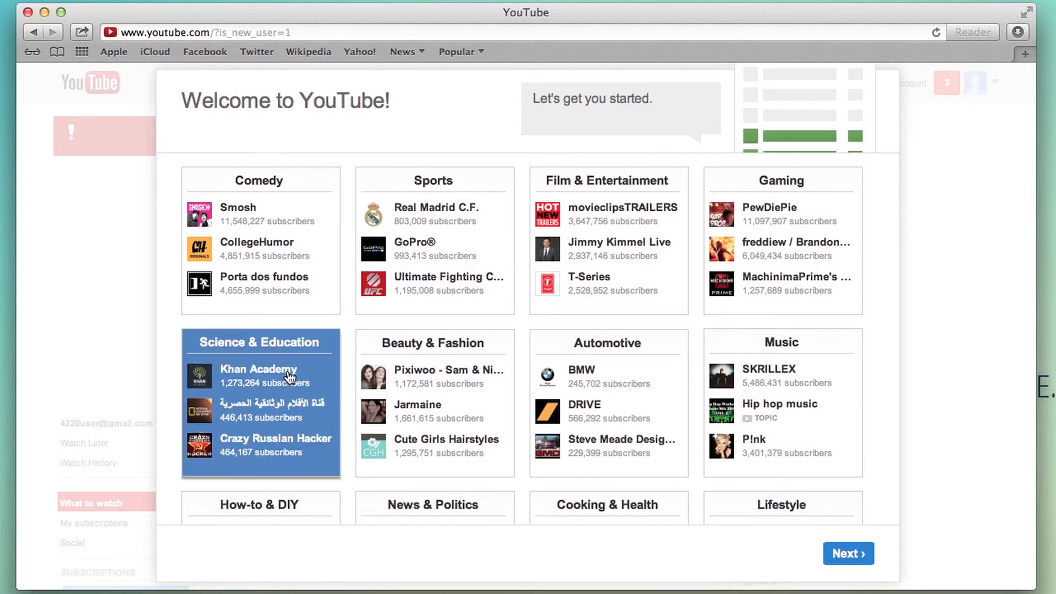
pyautogui.click(606, 180)
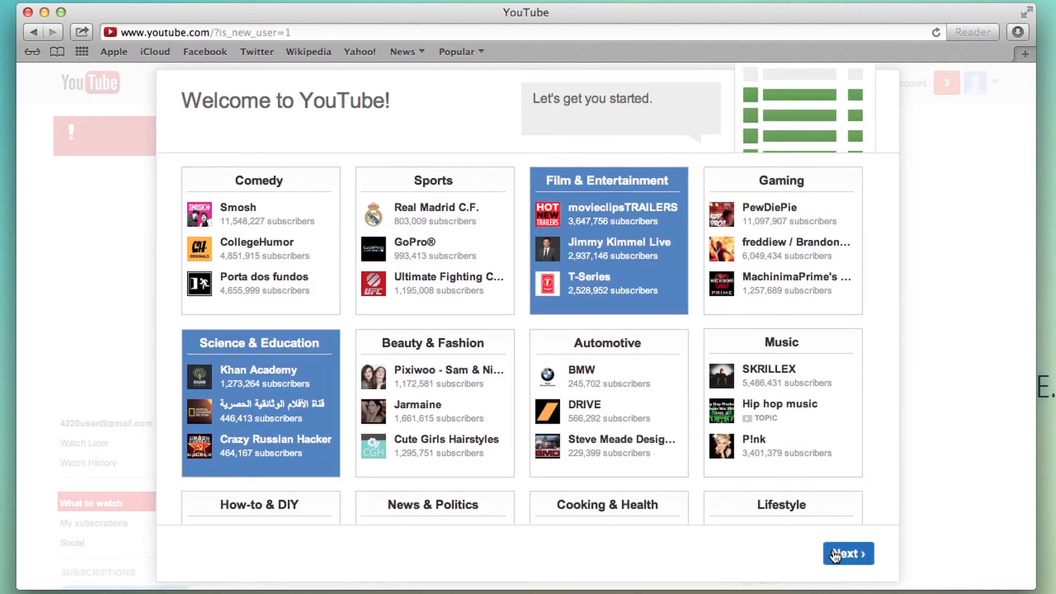
pyautogui.click(848, 554)
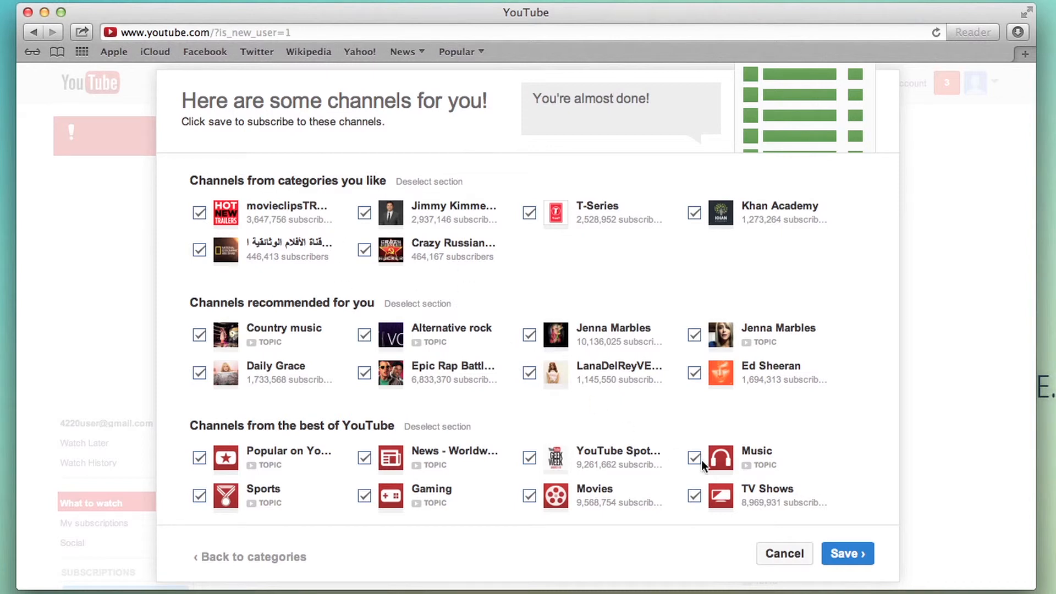
pyautogui.moveTo(882, 555)
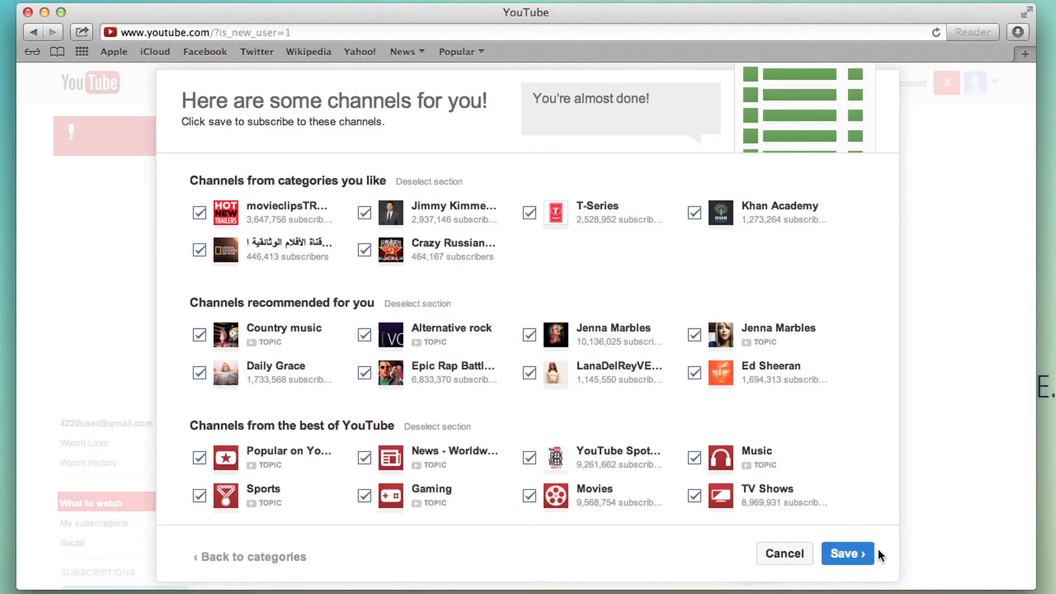
pyautogui.moveTo(868, 559)
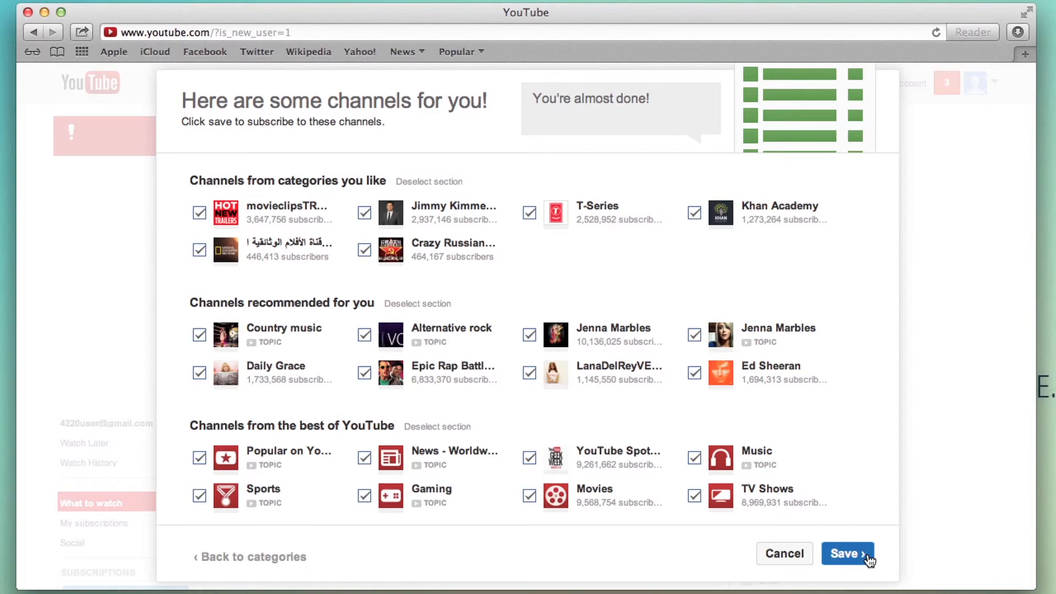
# - Save all 22 ticked suggested channels as subscriptions
pyautogui.click(847, 553)
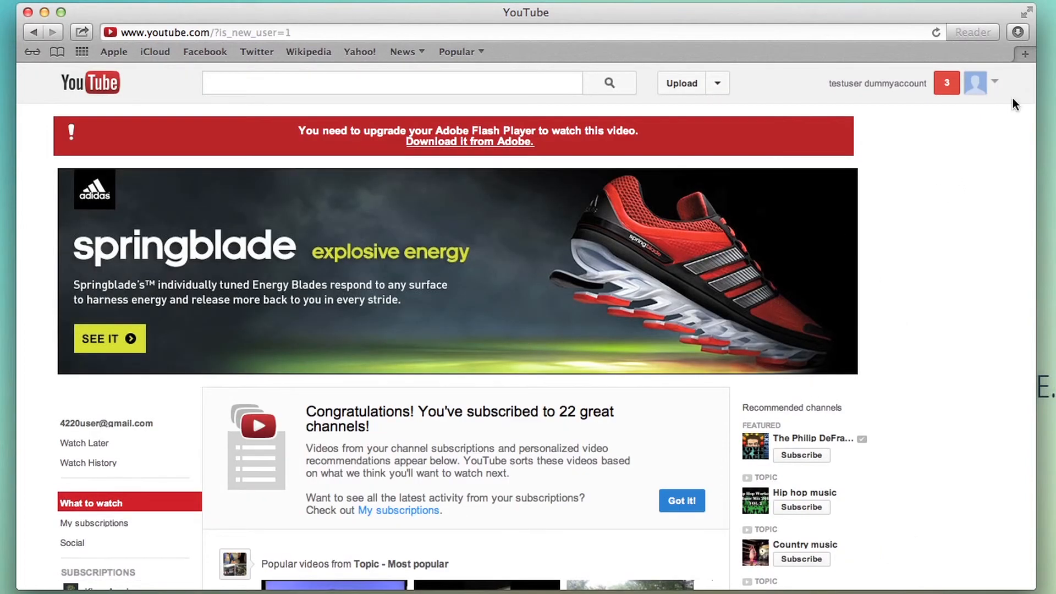
# - Scroll the YouTube home page to view the 22-channel subscriptions list
pyautogui.scroll(-3)
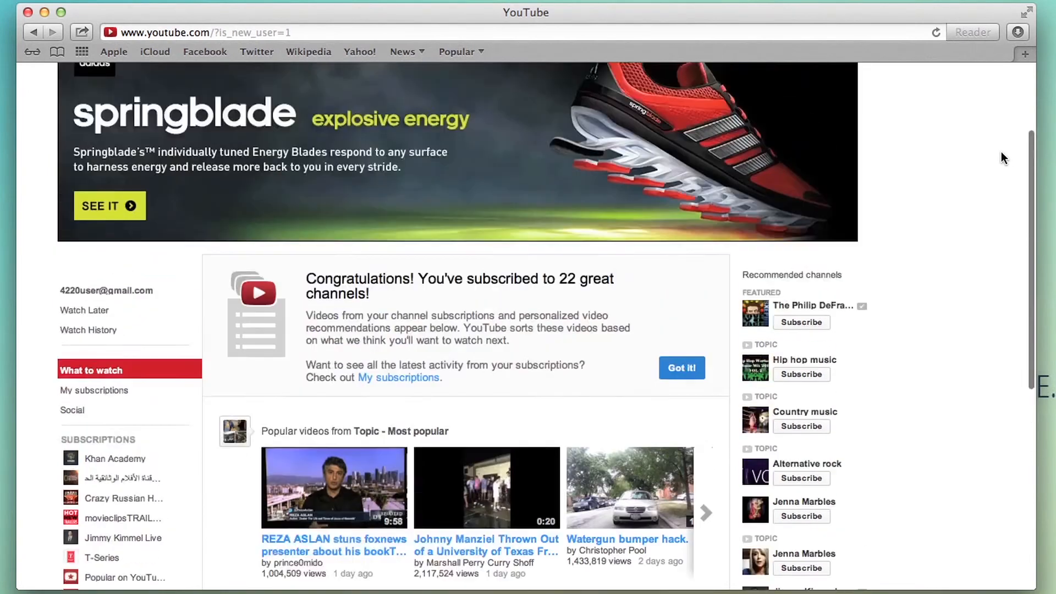